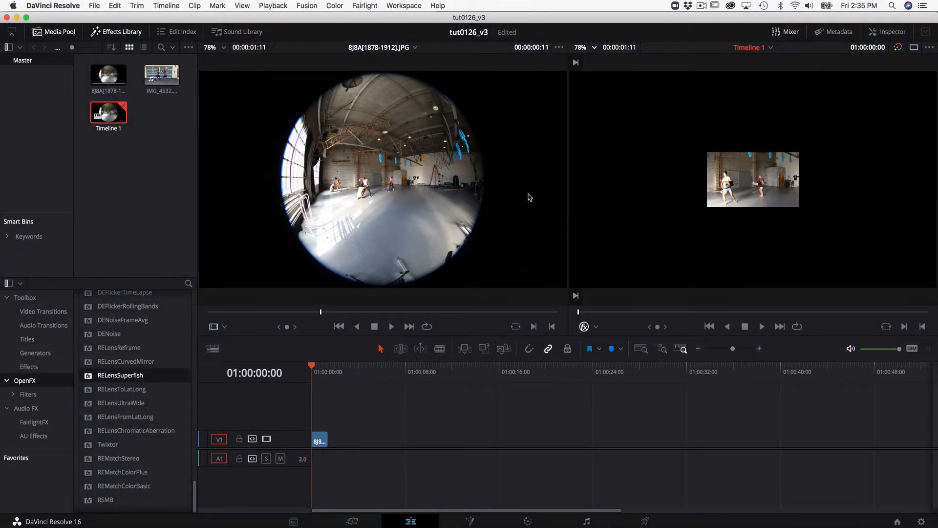
{"action": "mouse_move", "coordinate": [784, 235]}
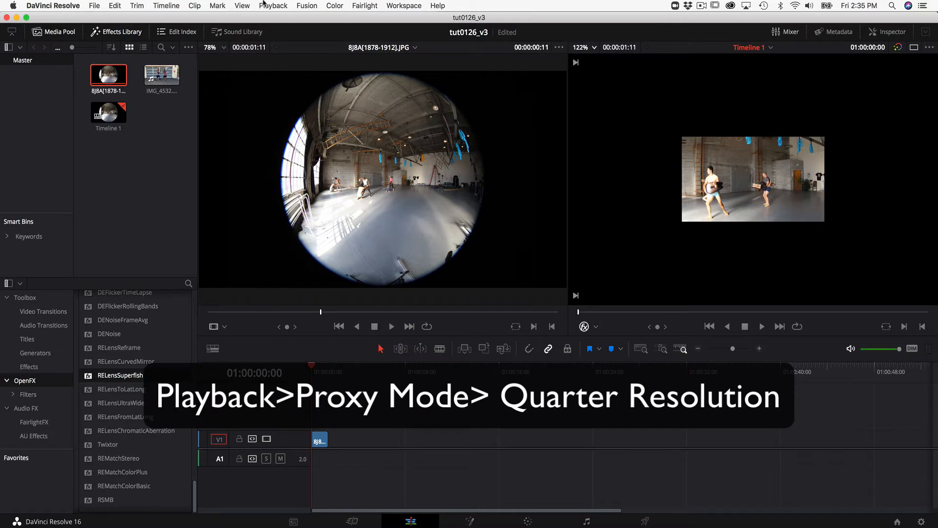
Set playback proxy mode to quarter resolution and reach the File menu for a new timeline.
{"action": "left_click", "coordinate": [272, 5]}
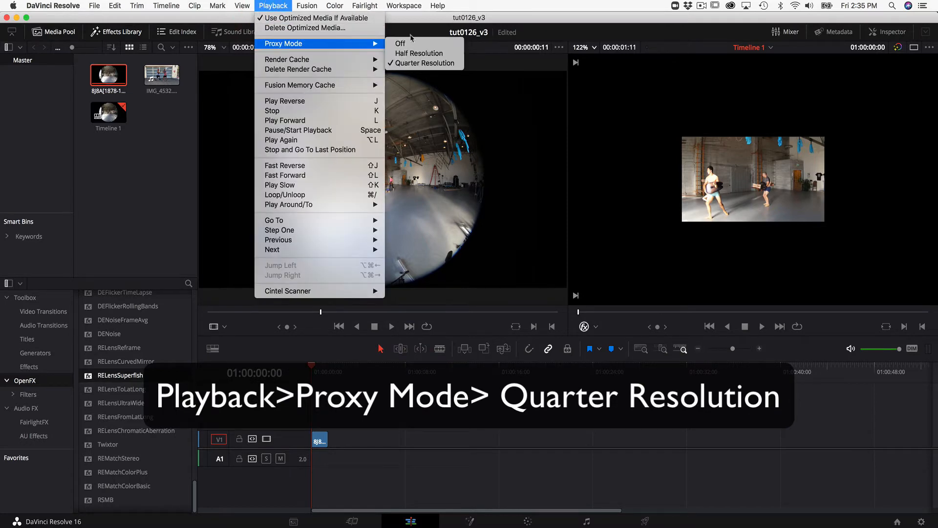
{"action": "left_click", "coordinate": [92, 5]}
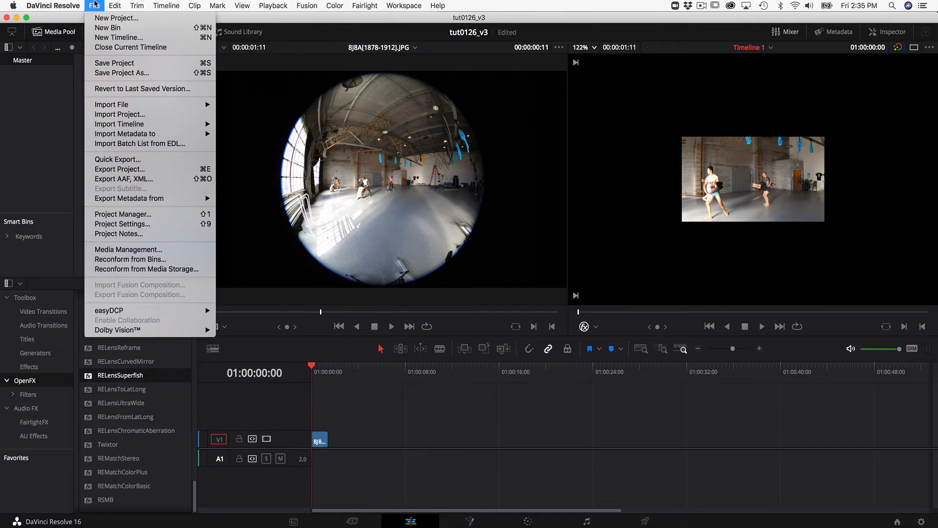
{"action": "mouse_move", "coordinate": [103, 37]}
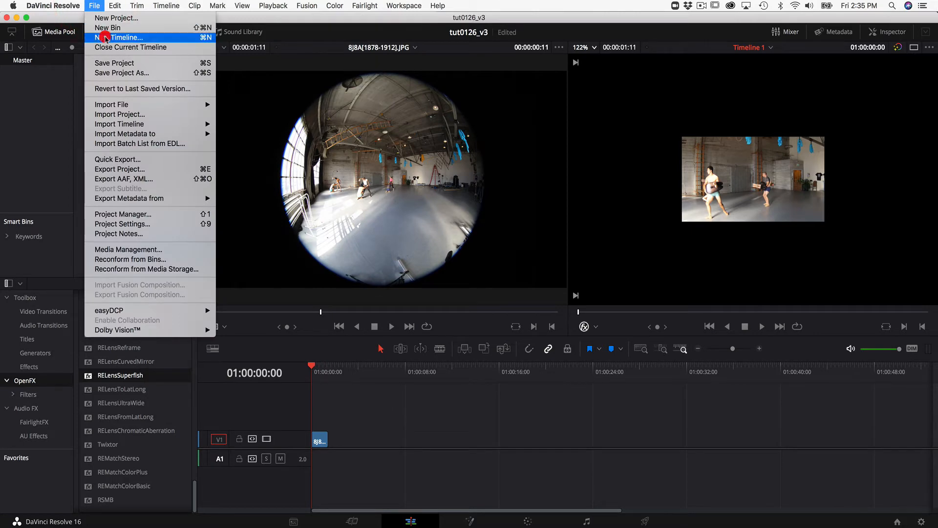
Start a new timeline with custom settings at a Custom 8688 x 5792 resolution.
{"action": "left_click", "coordinate": [120, 38]}
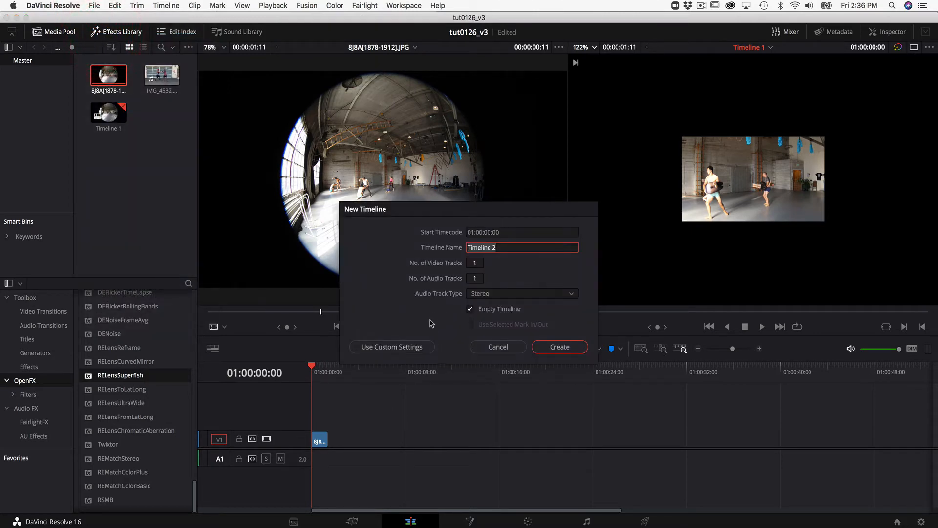
{"action": "left_click", "coordinate": [391, 346]}
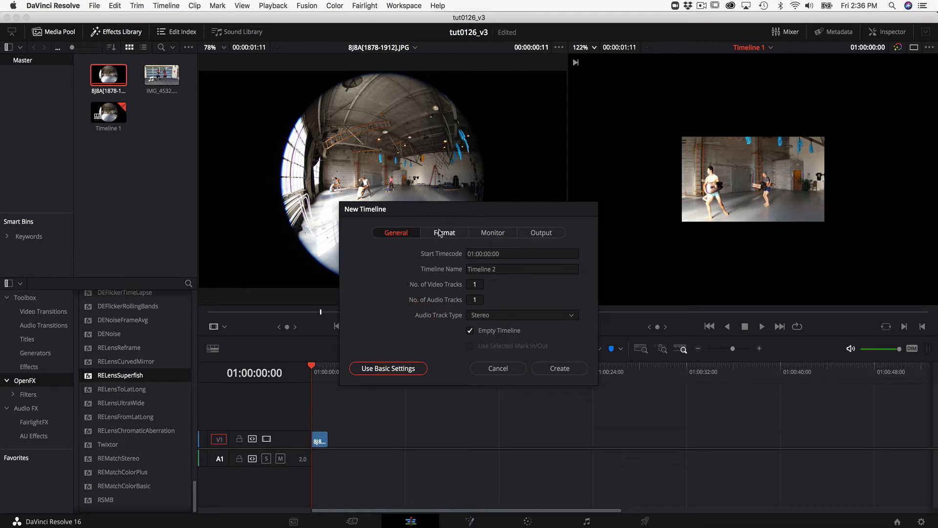
{"action": "left_click", "coordinate": [444, 233]}
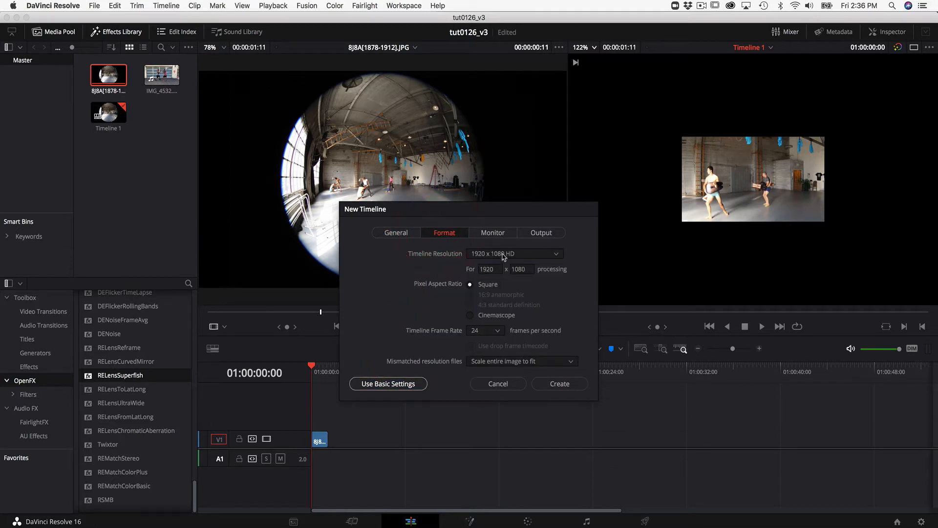
{"action": "left_click", "coordinate": [490, 269]}
{"action": "type", "text": "8688"}
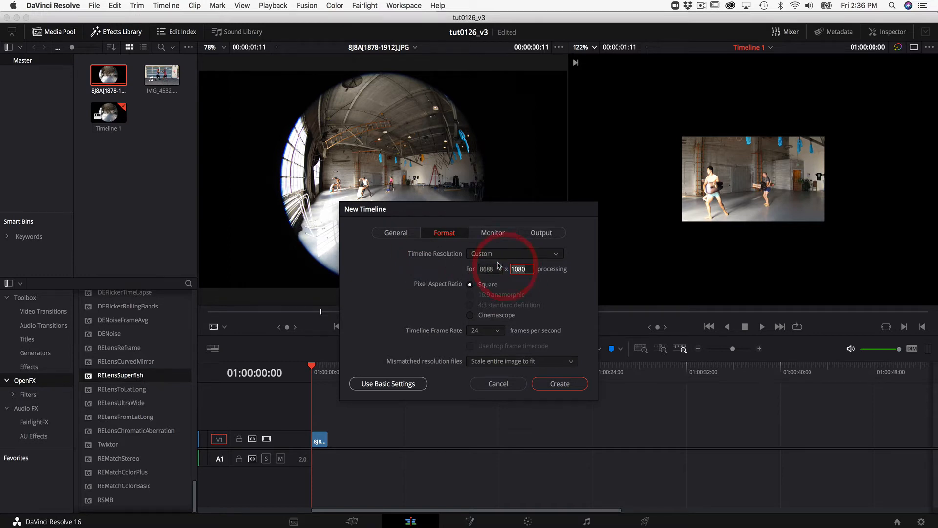
{"action": "type", "text": "5792"}
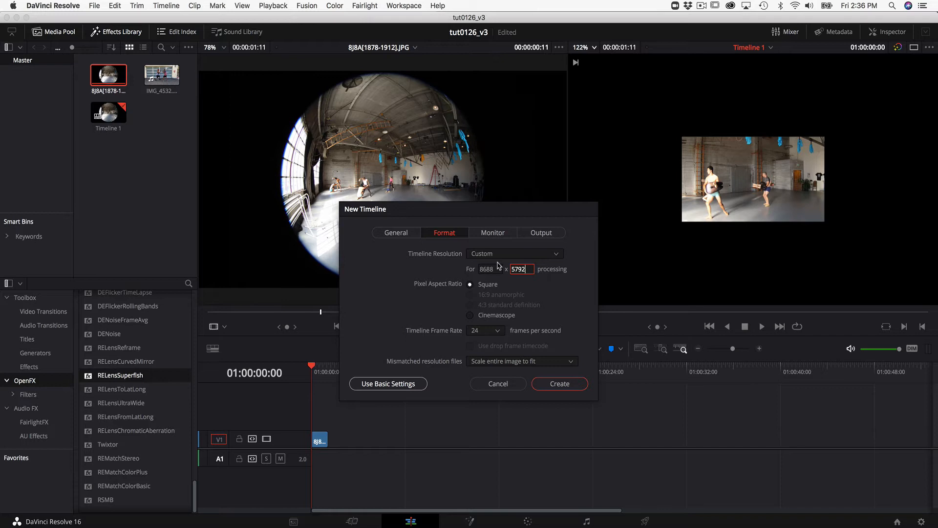
{"action": "mouse_move", "coordinate": [393, 364]}
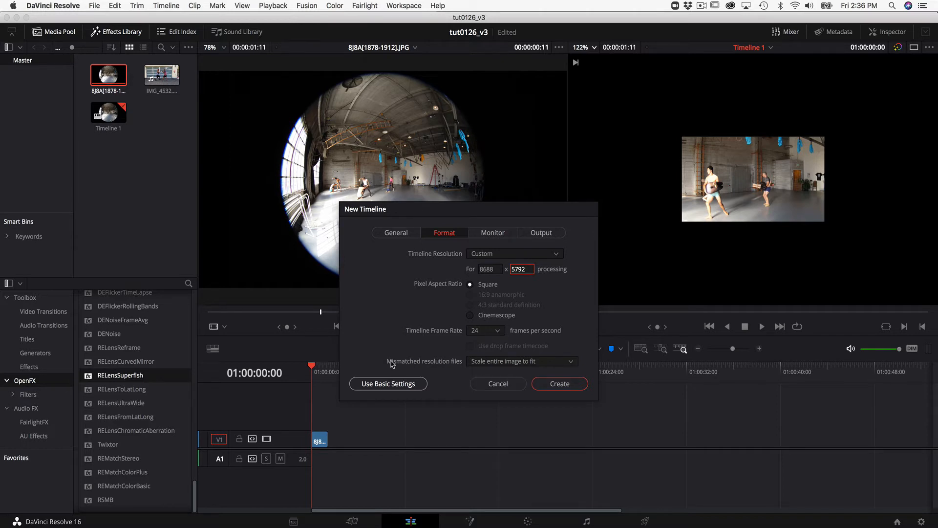
Set mismatched resolution files to center crop with no resizing.
{"action": "left_click", "coordinate": [522, 362]}
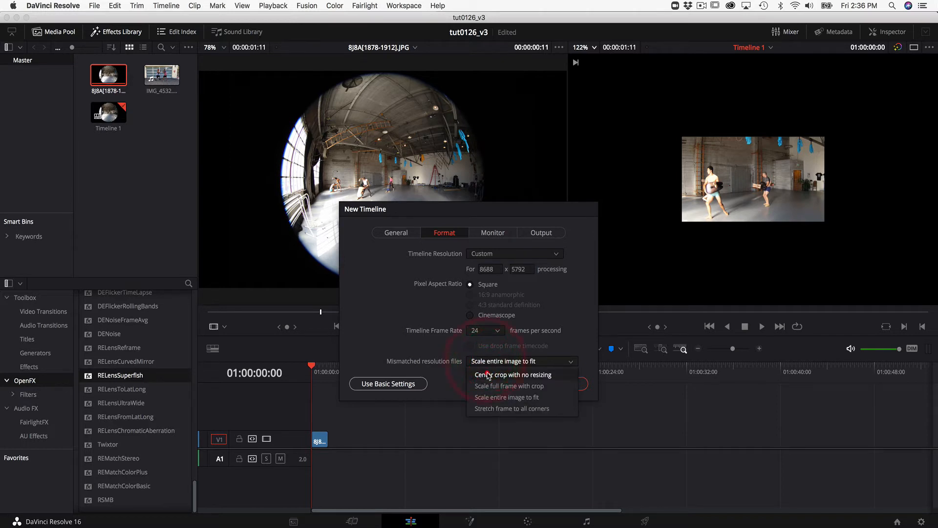
{"action": "left_click", "coordinate": [504, 375]}
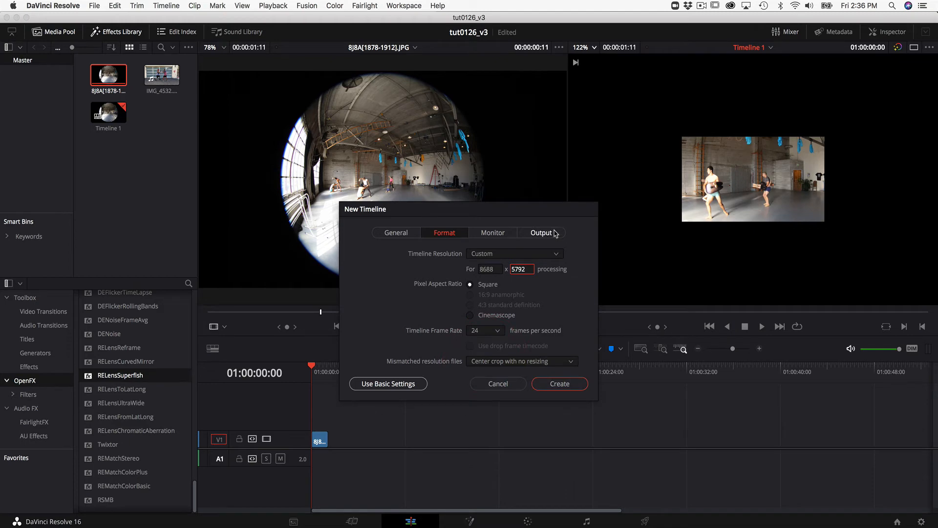
Set output mismatched resolution files to center crop with no resizing and create Timeline 2.
{"action": "left_click", "coordinate": [541, 233]}
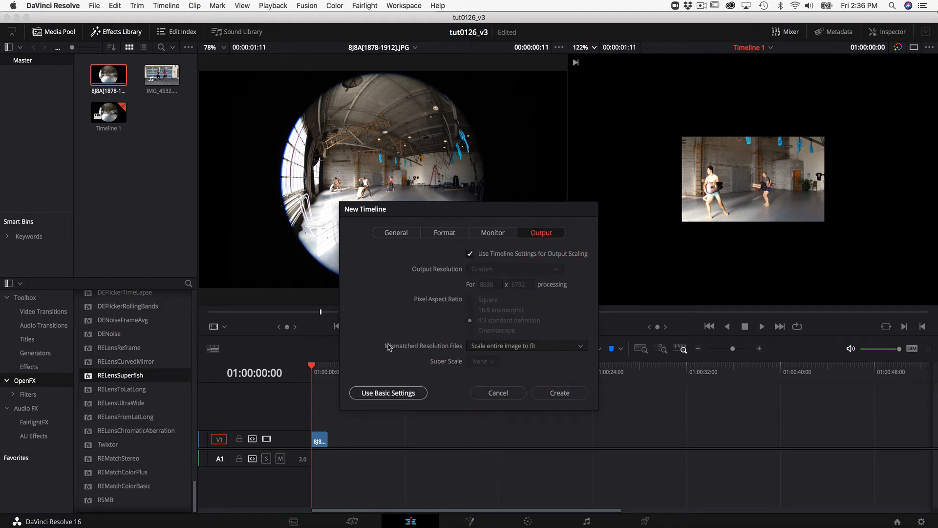
{"action": "left_click", "coordinate": [527, 346]}
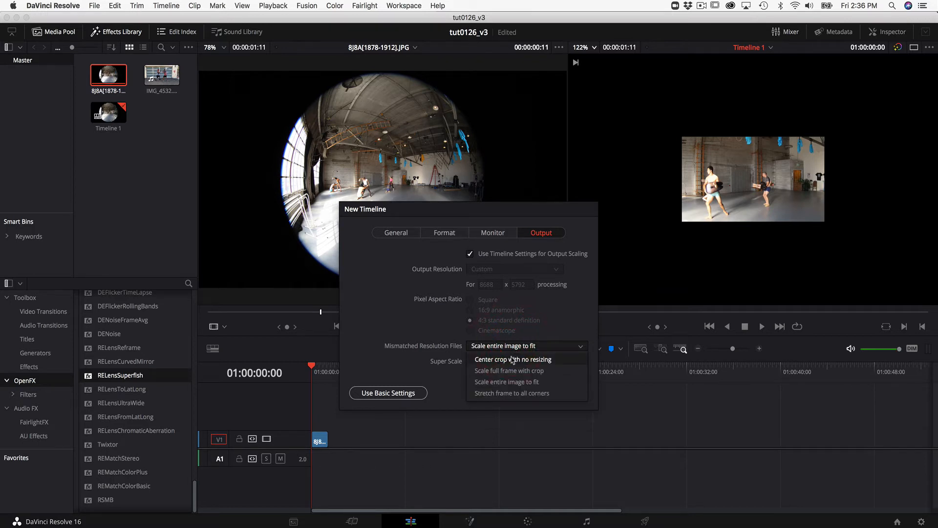
{"action": "left_click", "coordinate": [513, 359]}
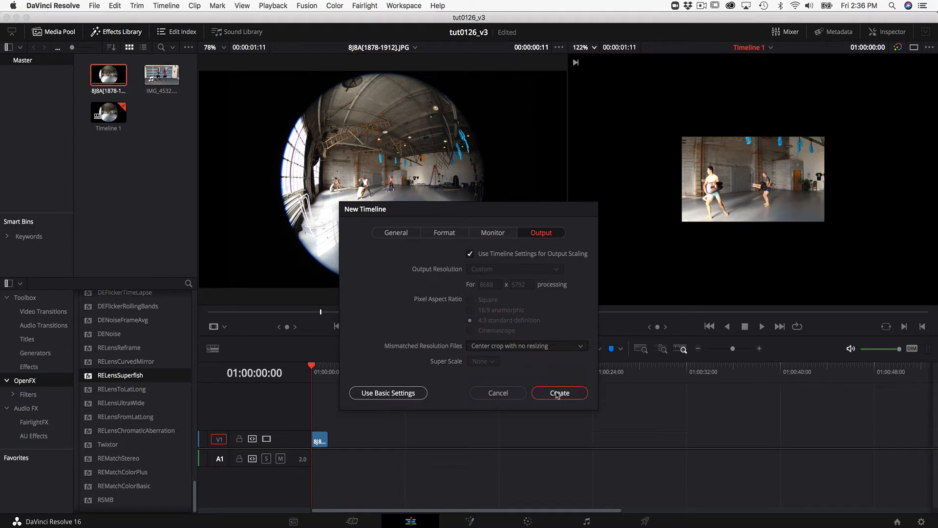
{"action": "left_click", "coordinate": [559, 393]}
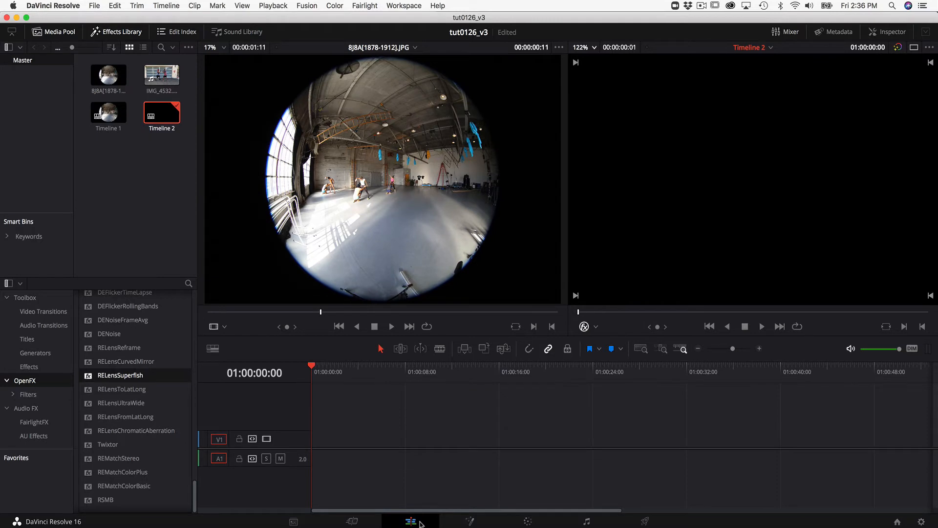
{"action": "mouse_move", "coordinate": [425, 458]}
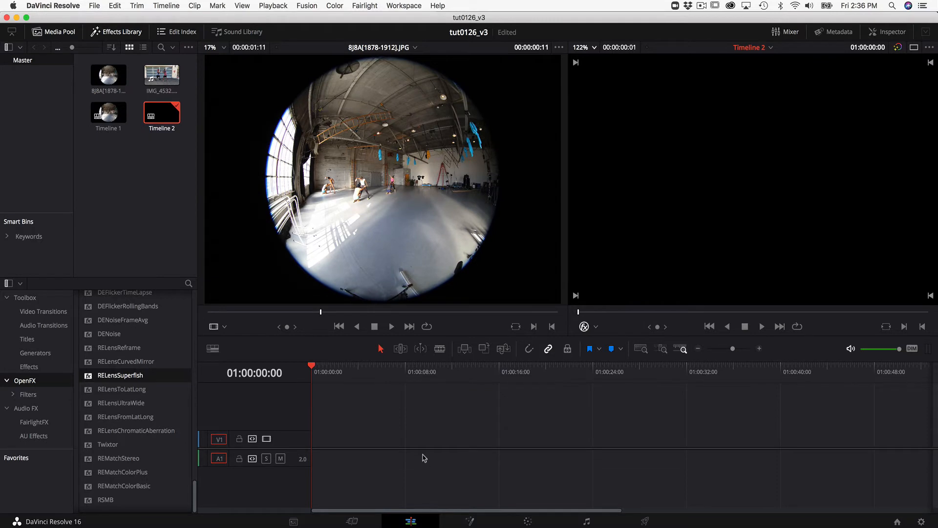
Confirm Timeline 2's settings at 8688 x 5792 with center crop, no resizing.
{"action": "right_click", "coordinate": [162, 113]}
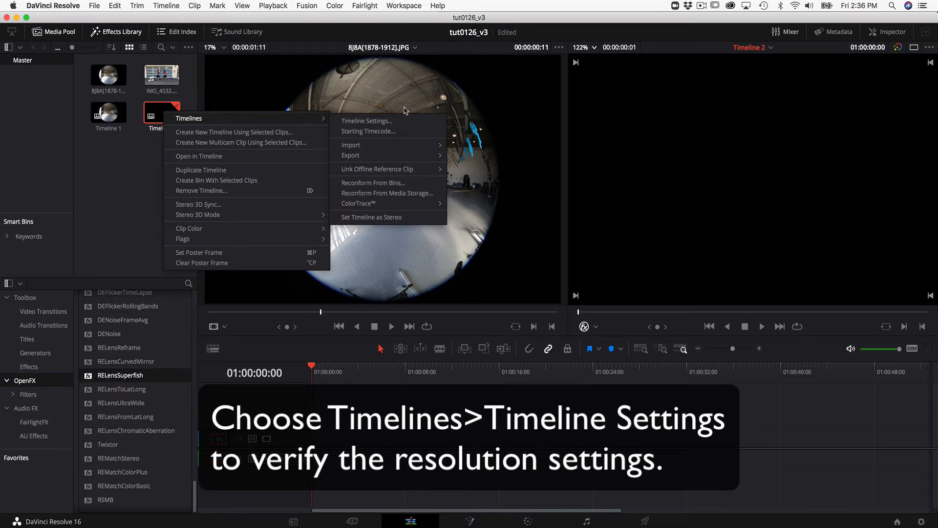
{"action": "left_click", "coordinate": [366, 121]}
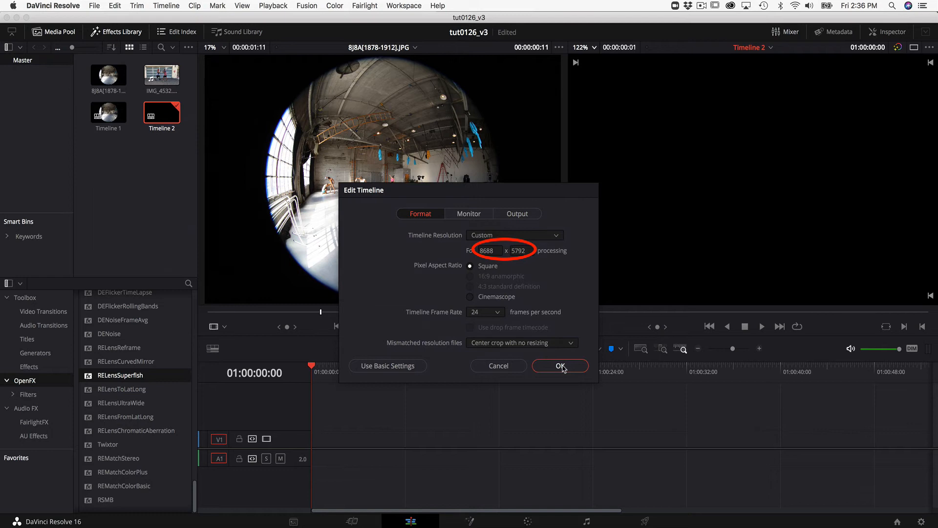
{"action": "left_click", "coordinate": [560, 365]}
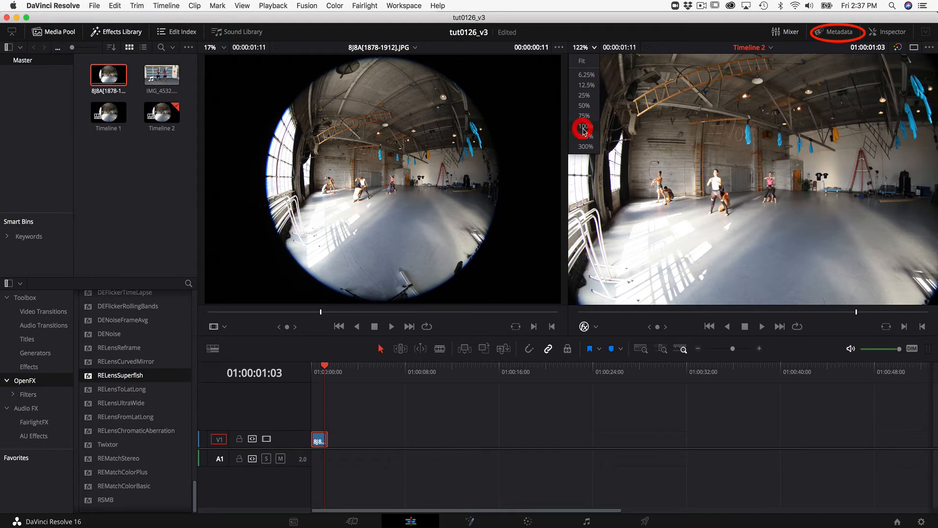
Add the RELensSuperfish OpenFX effect to the fisheye clip and show its Inspector settings.
{"action": "left_click", "coordinate": [836, 31]}
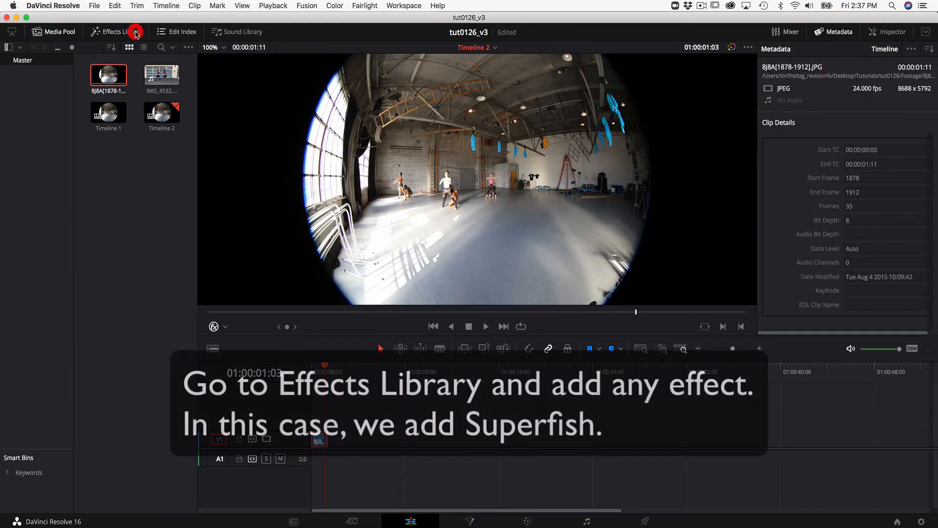
{"action": "left_click", "coordinate": [122, 31]}
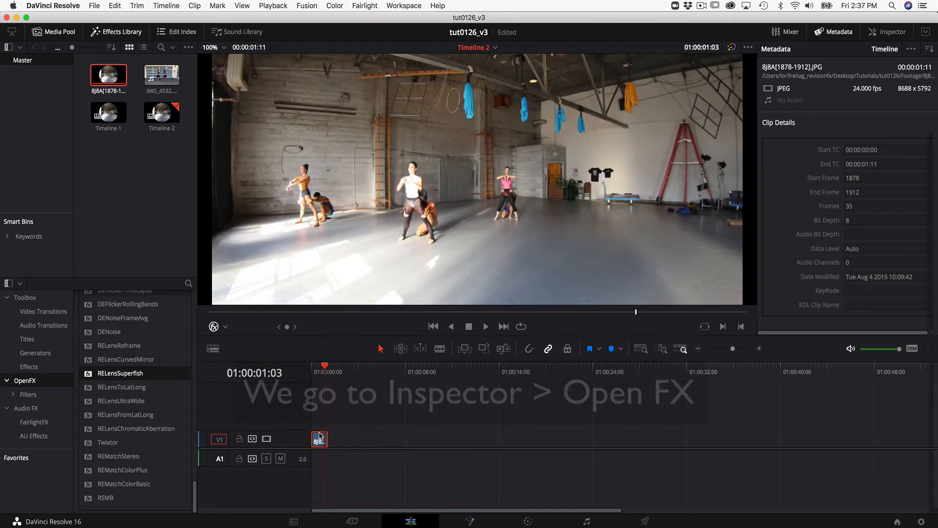
{"action": "left_click", "coordinate": [891, 31]}
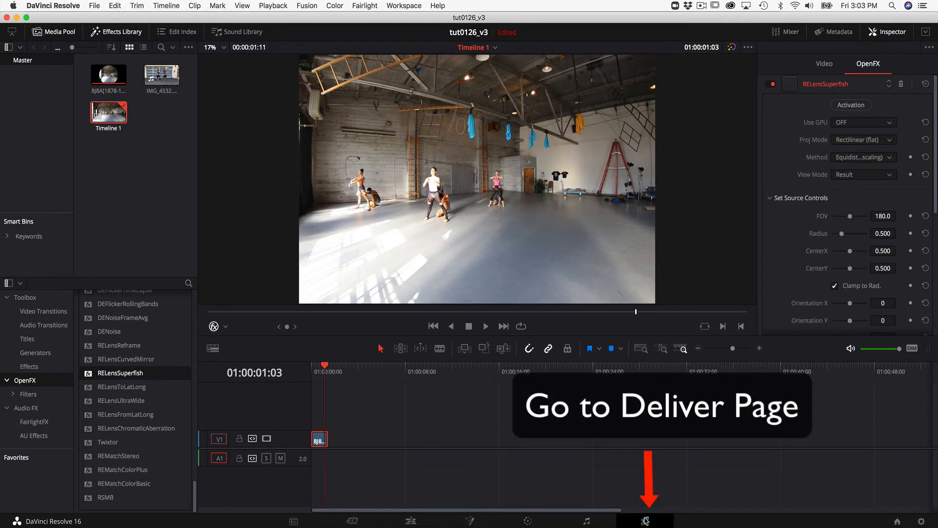
Set the Deliver page render resolution to a custom 1920 x 1080.
{"action": "left_click", "coordinate": [649, 518]}
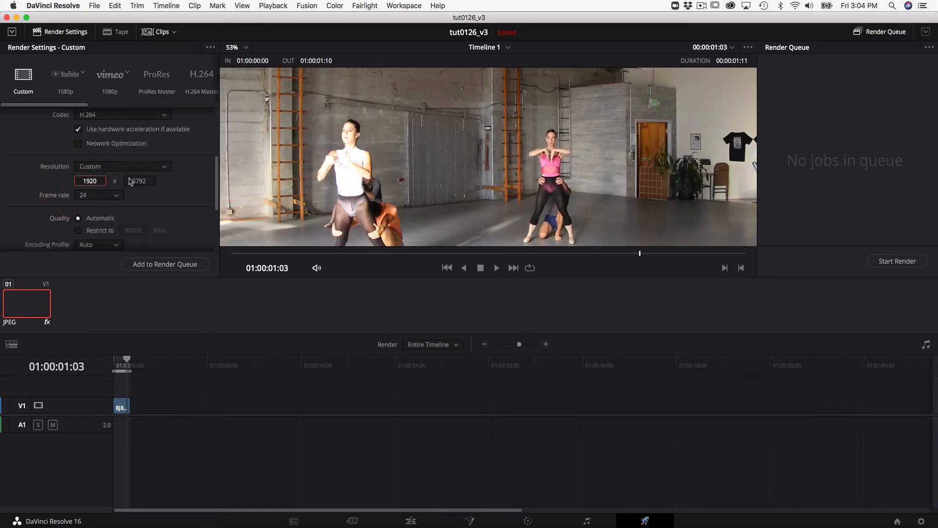
{"action": "type", "text": "1080"}
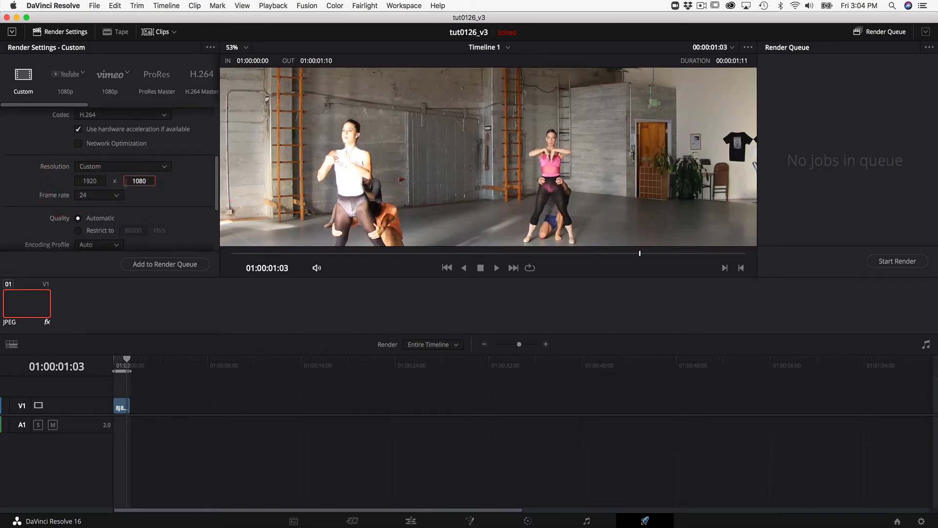
{"action": "left_click", "coordinate": [413, 520]}
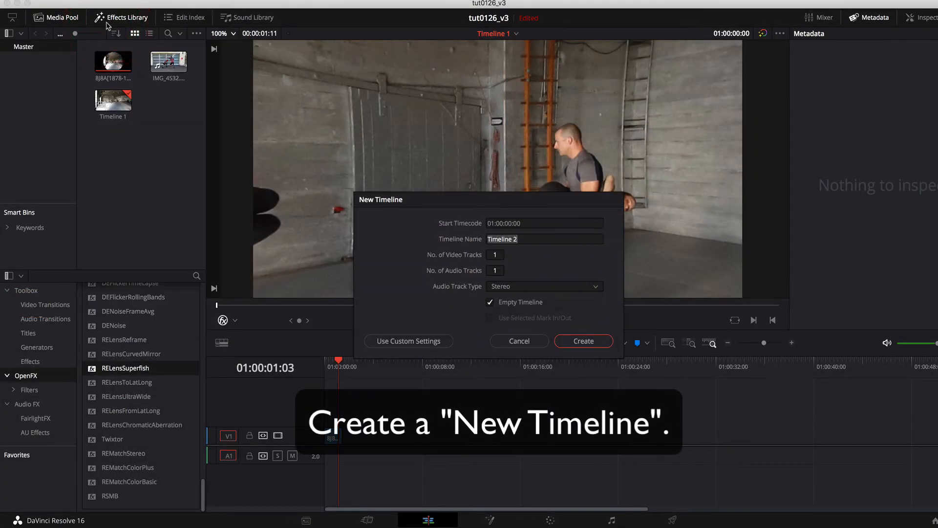
Use custom settings for the HD timeline with mismatched files center-cropped, no resizing.
{"action": "left_click", "coordinate": [409, 340]}
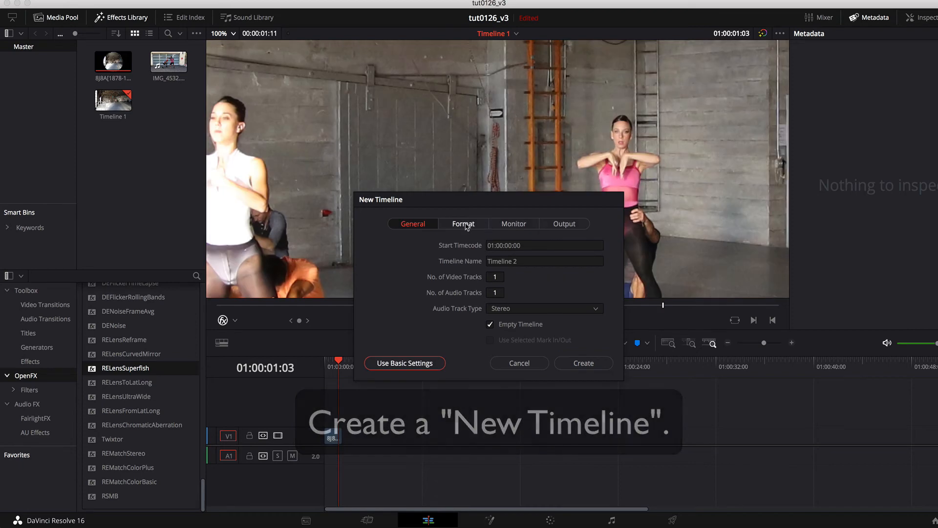
{"action": "left_click", "coordinate": [463, 223]}
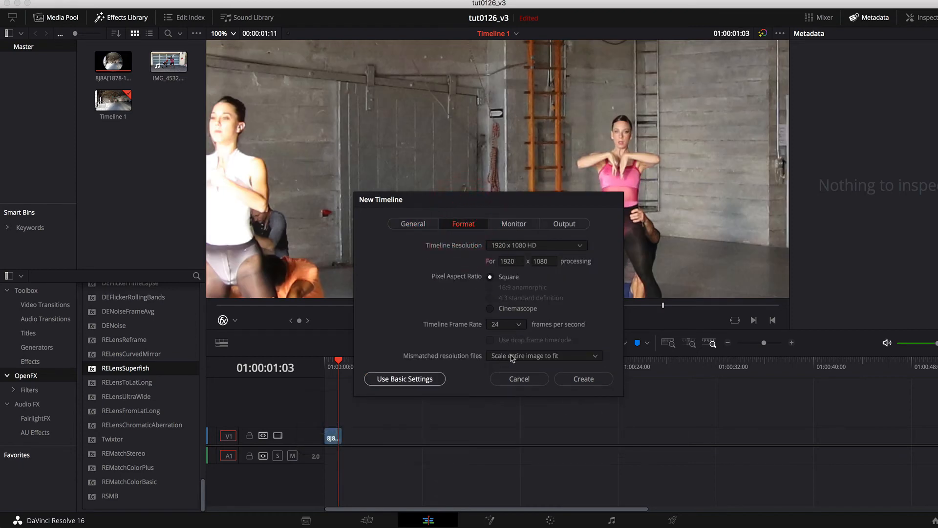
{"action": "left_click", "coordinate": [544, 355]}
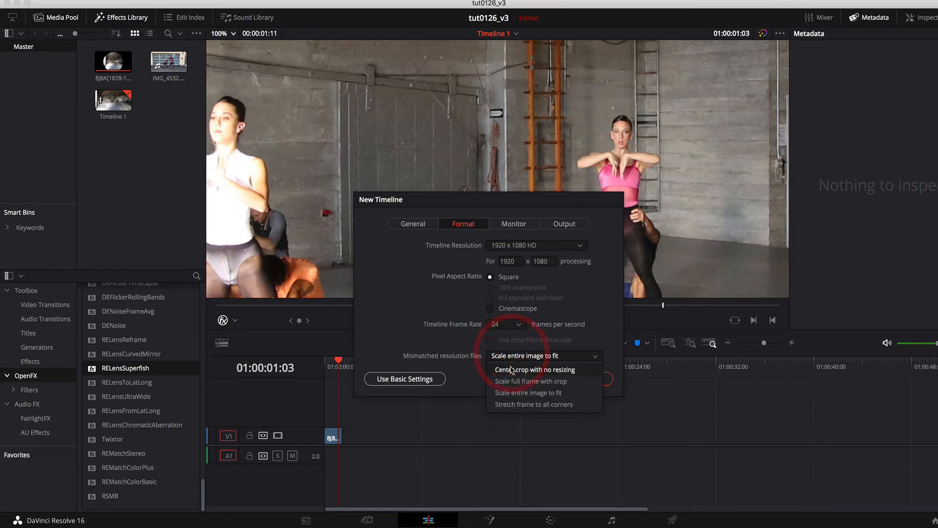
{"action": "left_click", "coordinate": [533, 370]}
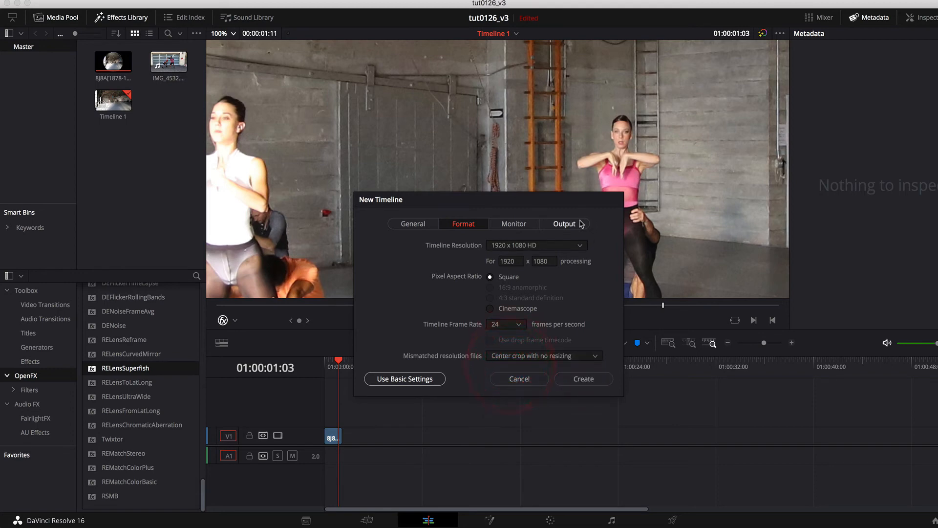
Set output scaling to center crop with no resizing and create the 1920 x 1080 Timeline 2.
{"action": "left_click", "coordinate": [564, 222]}
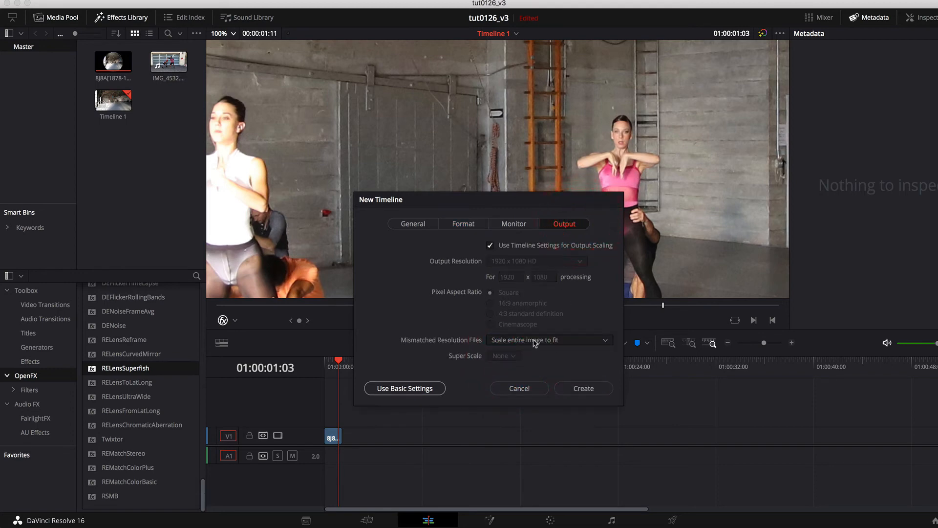
{"action": "left_click", "coordinate": [549, 340]}
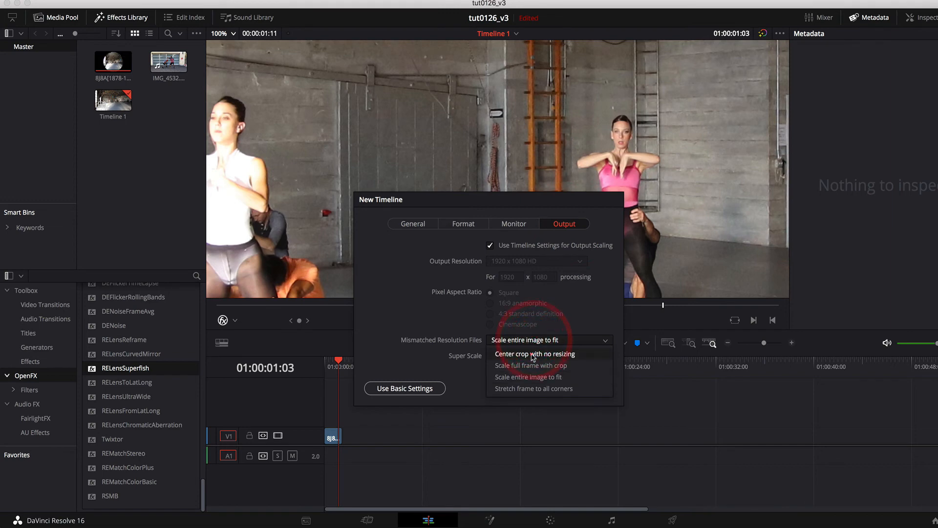
{"action": "left_click", "coordinate": [534, 354]}
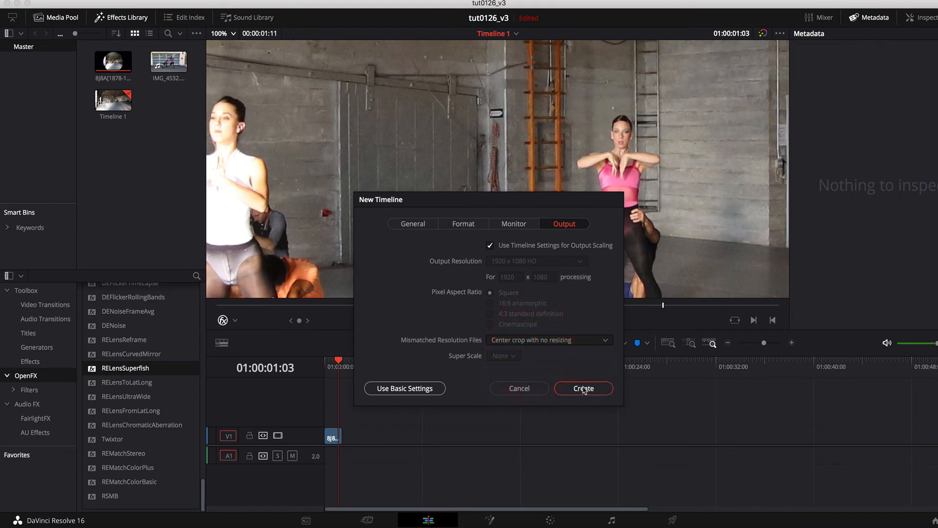
{"action": "left_click", "coordinate": [584, 388]}
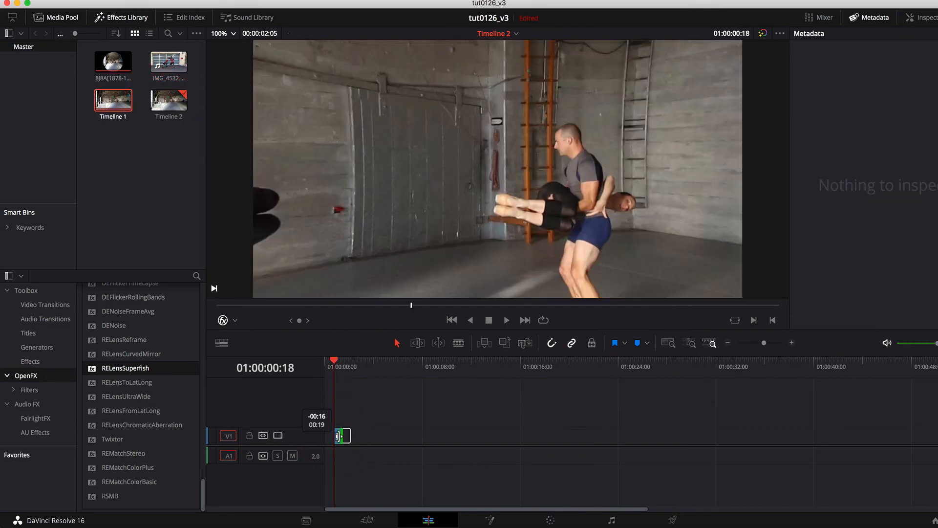
Nest Timeline 1 onto Timeline 2's V1 track and go to the Deliver page.
{"action": "left_click", "coordinate": [331, 436]}
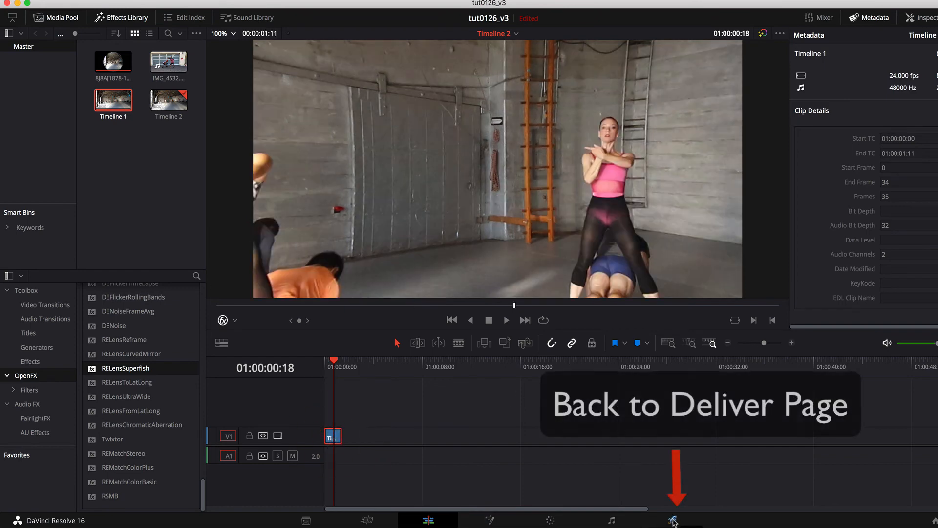
{"action": "left_click", "coordinate": [674, 527]}
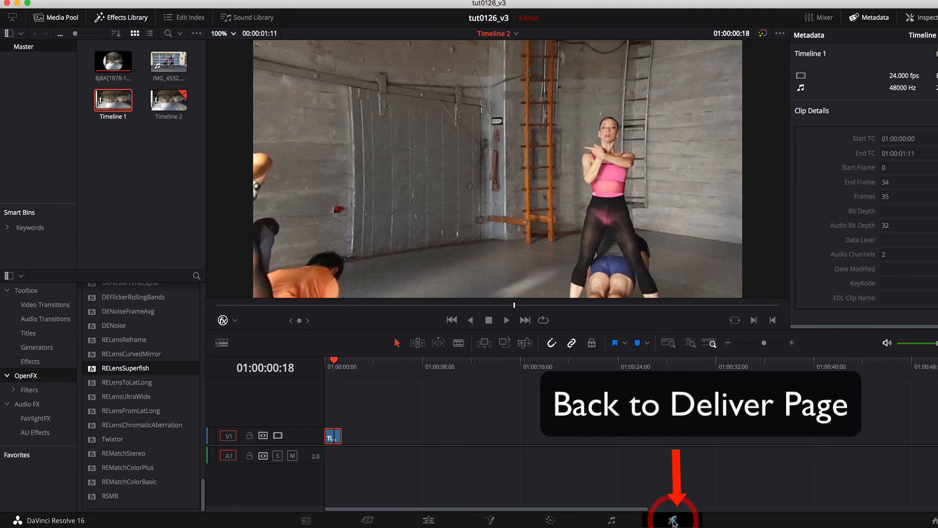
{"action": "left_click", "coordinate": [673, 520]}
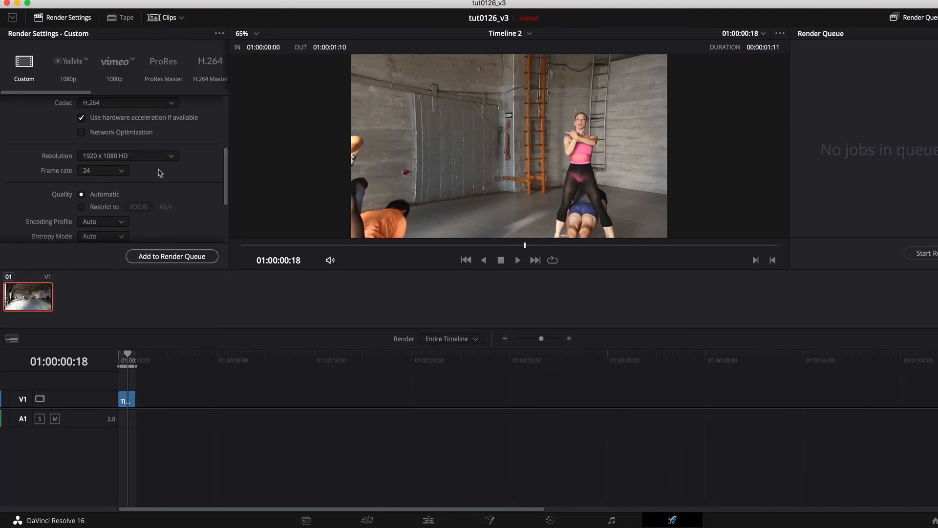